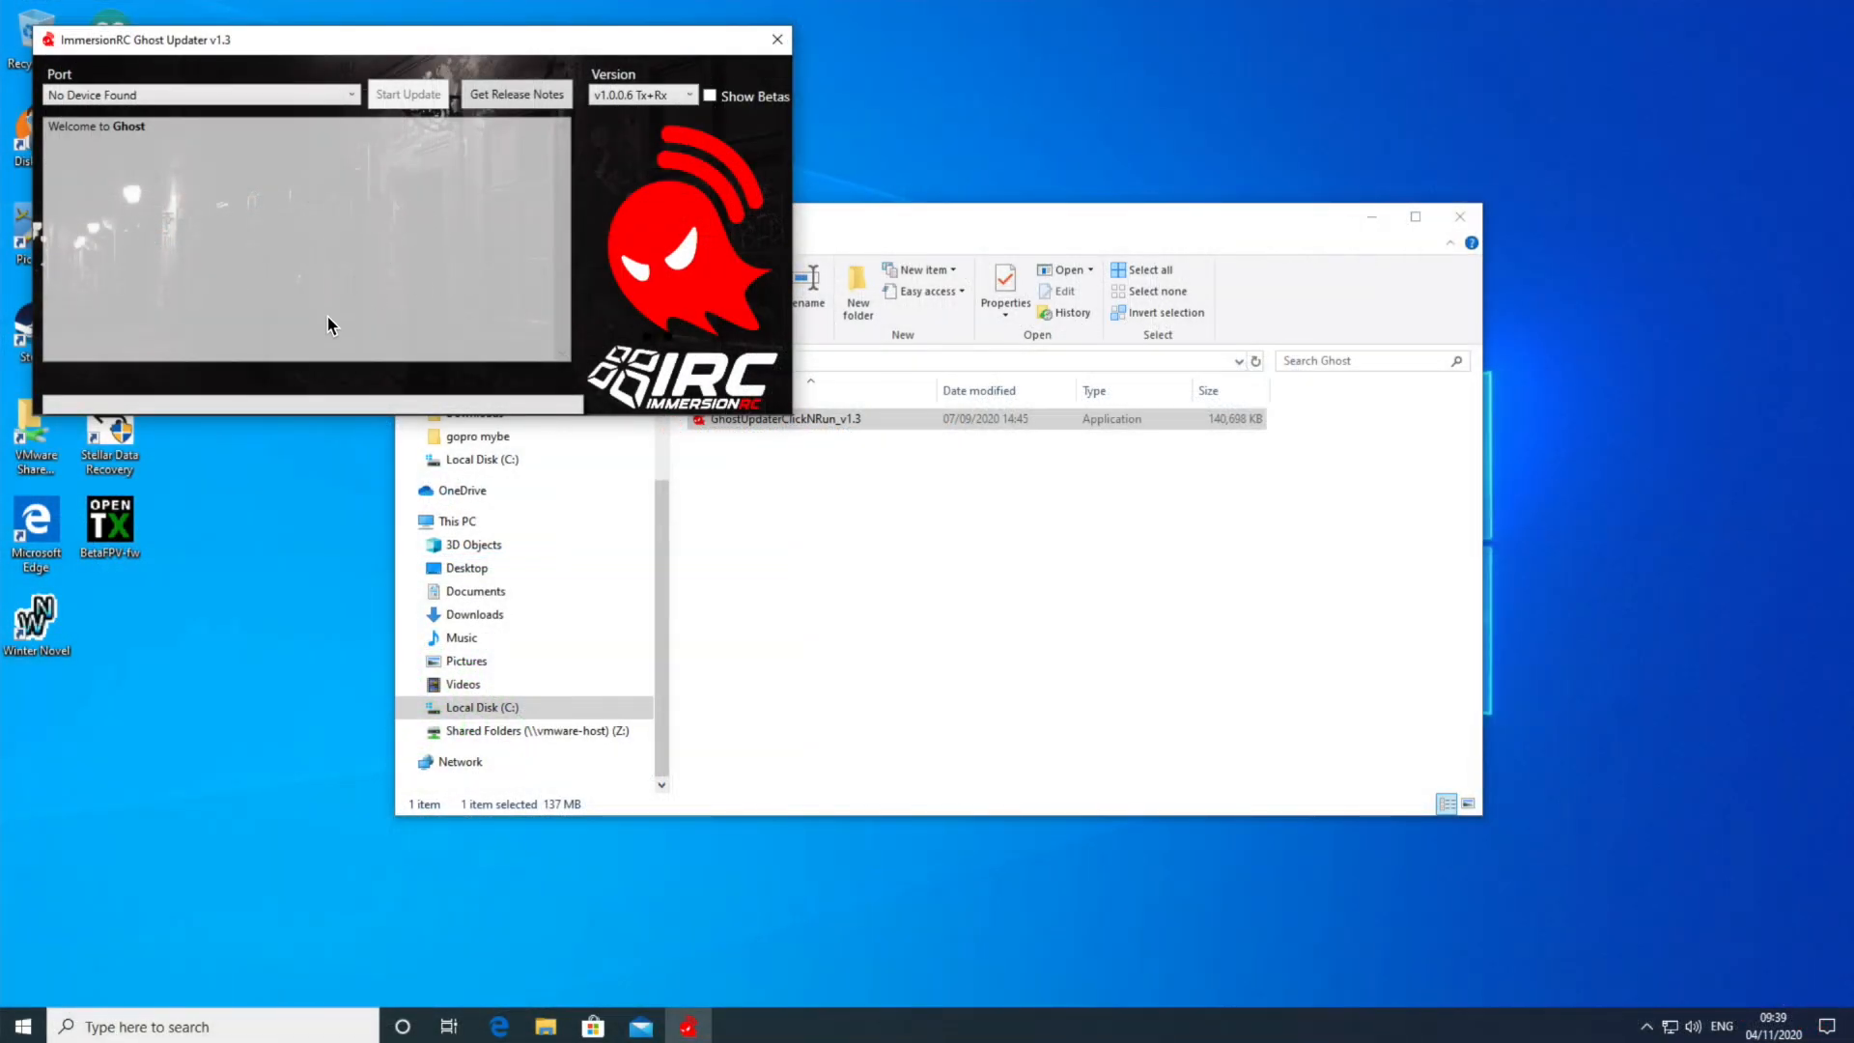
pyautogui.moveTo(263, 233)
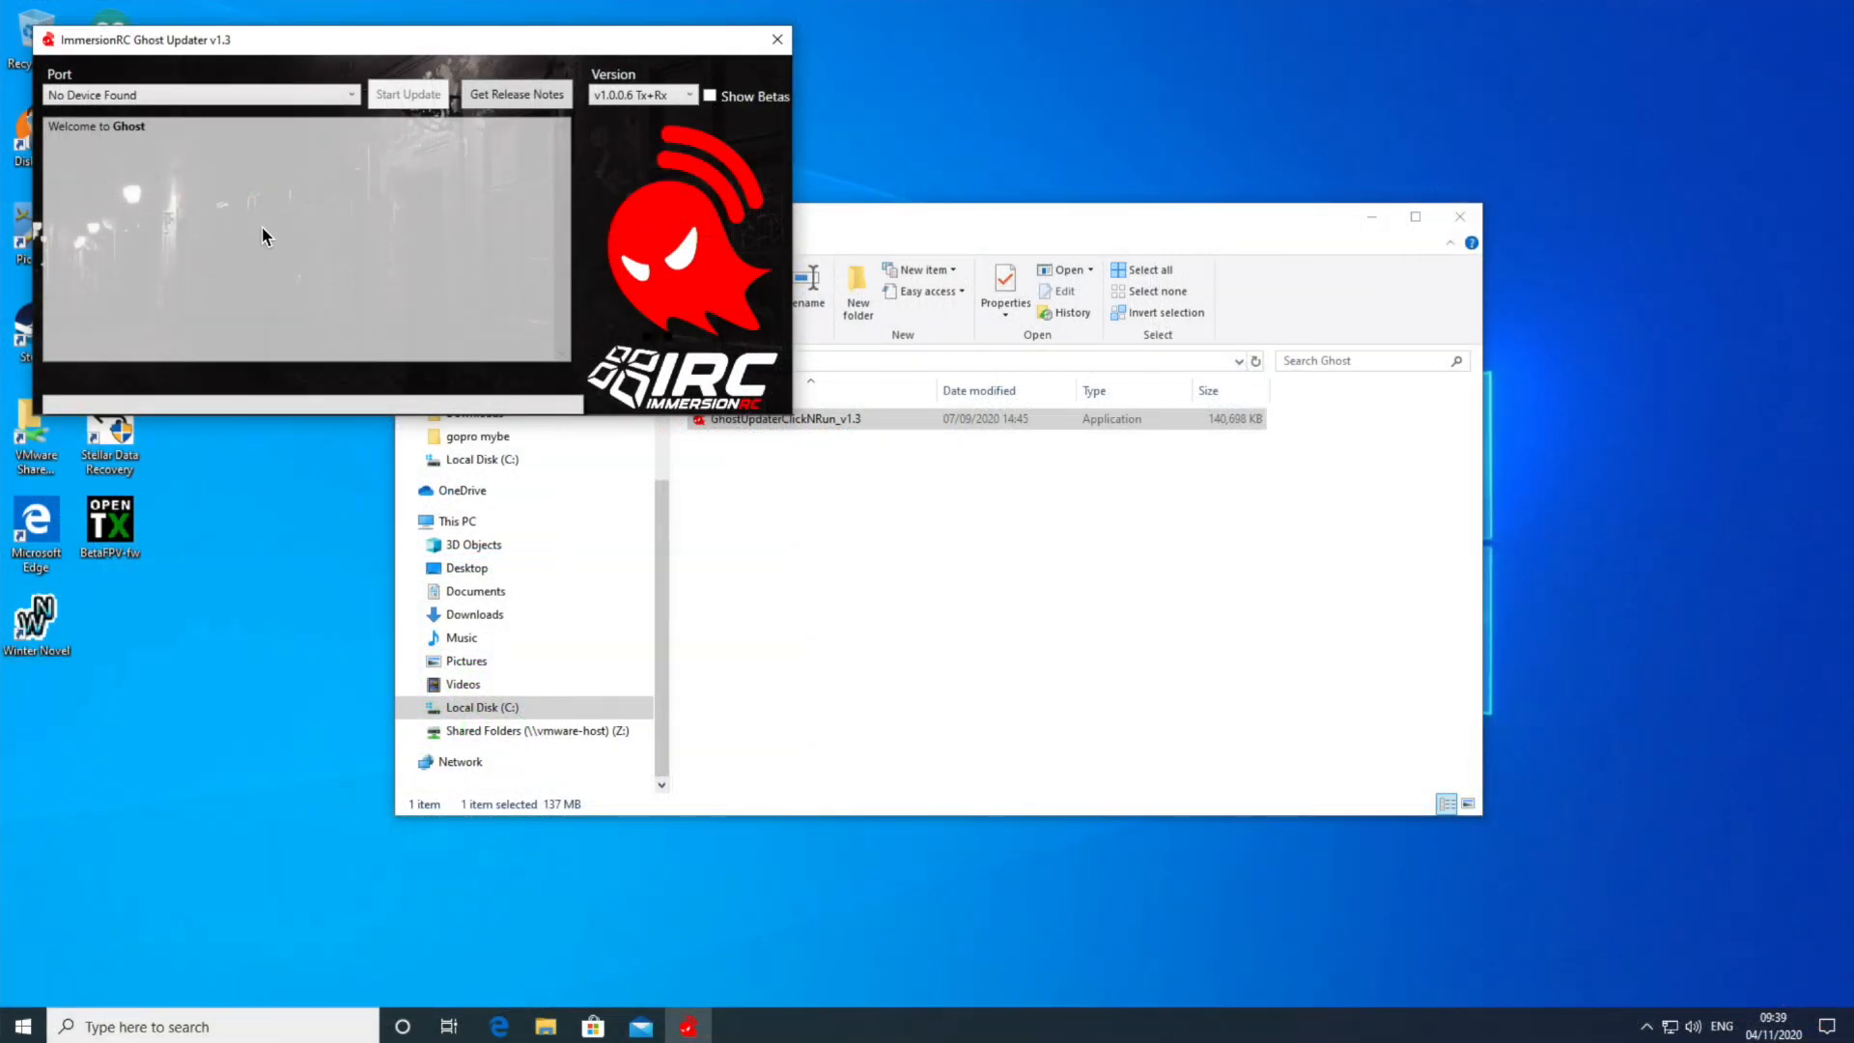
pyautogui.moveTo(607, 118)
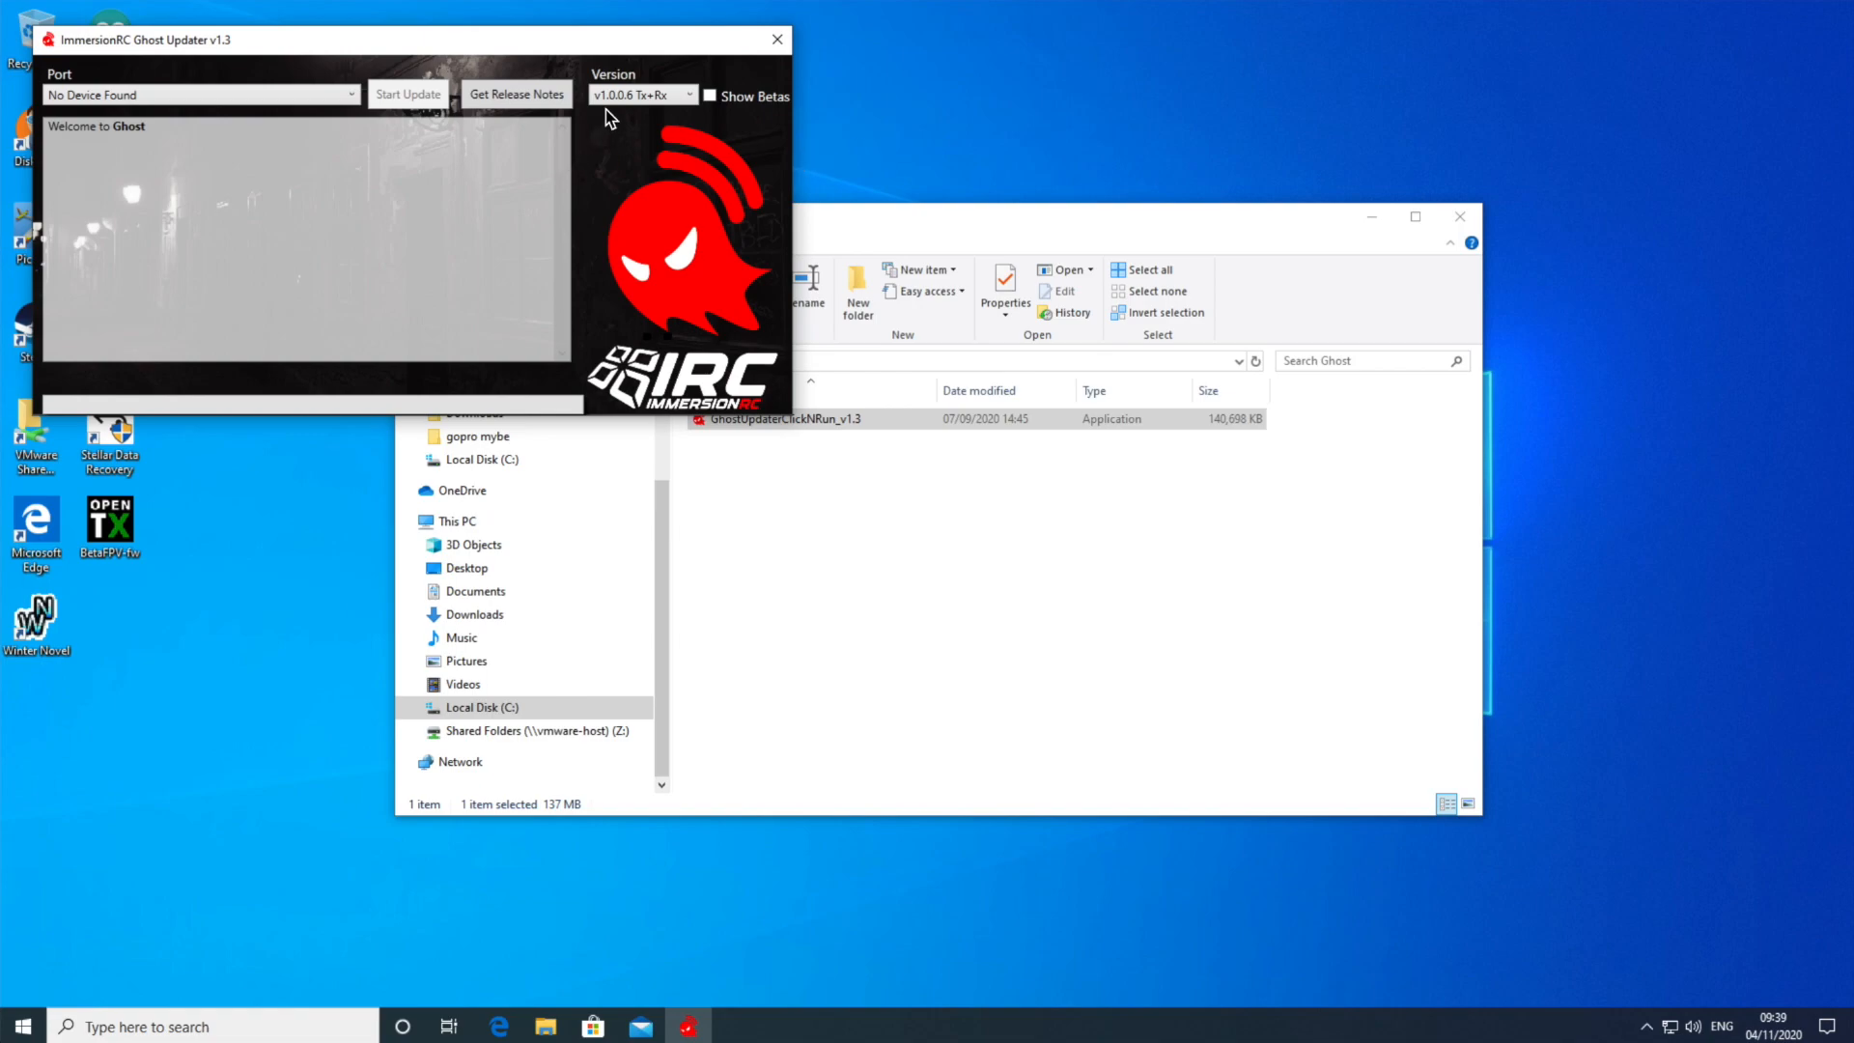
pyautogui.moveTo(620, 125)
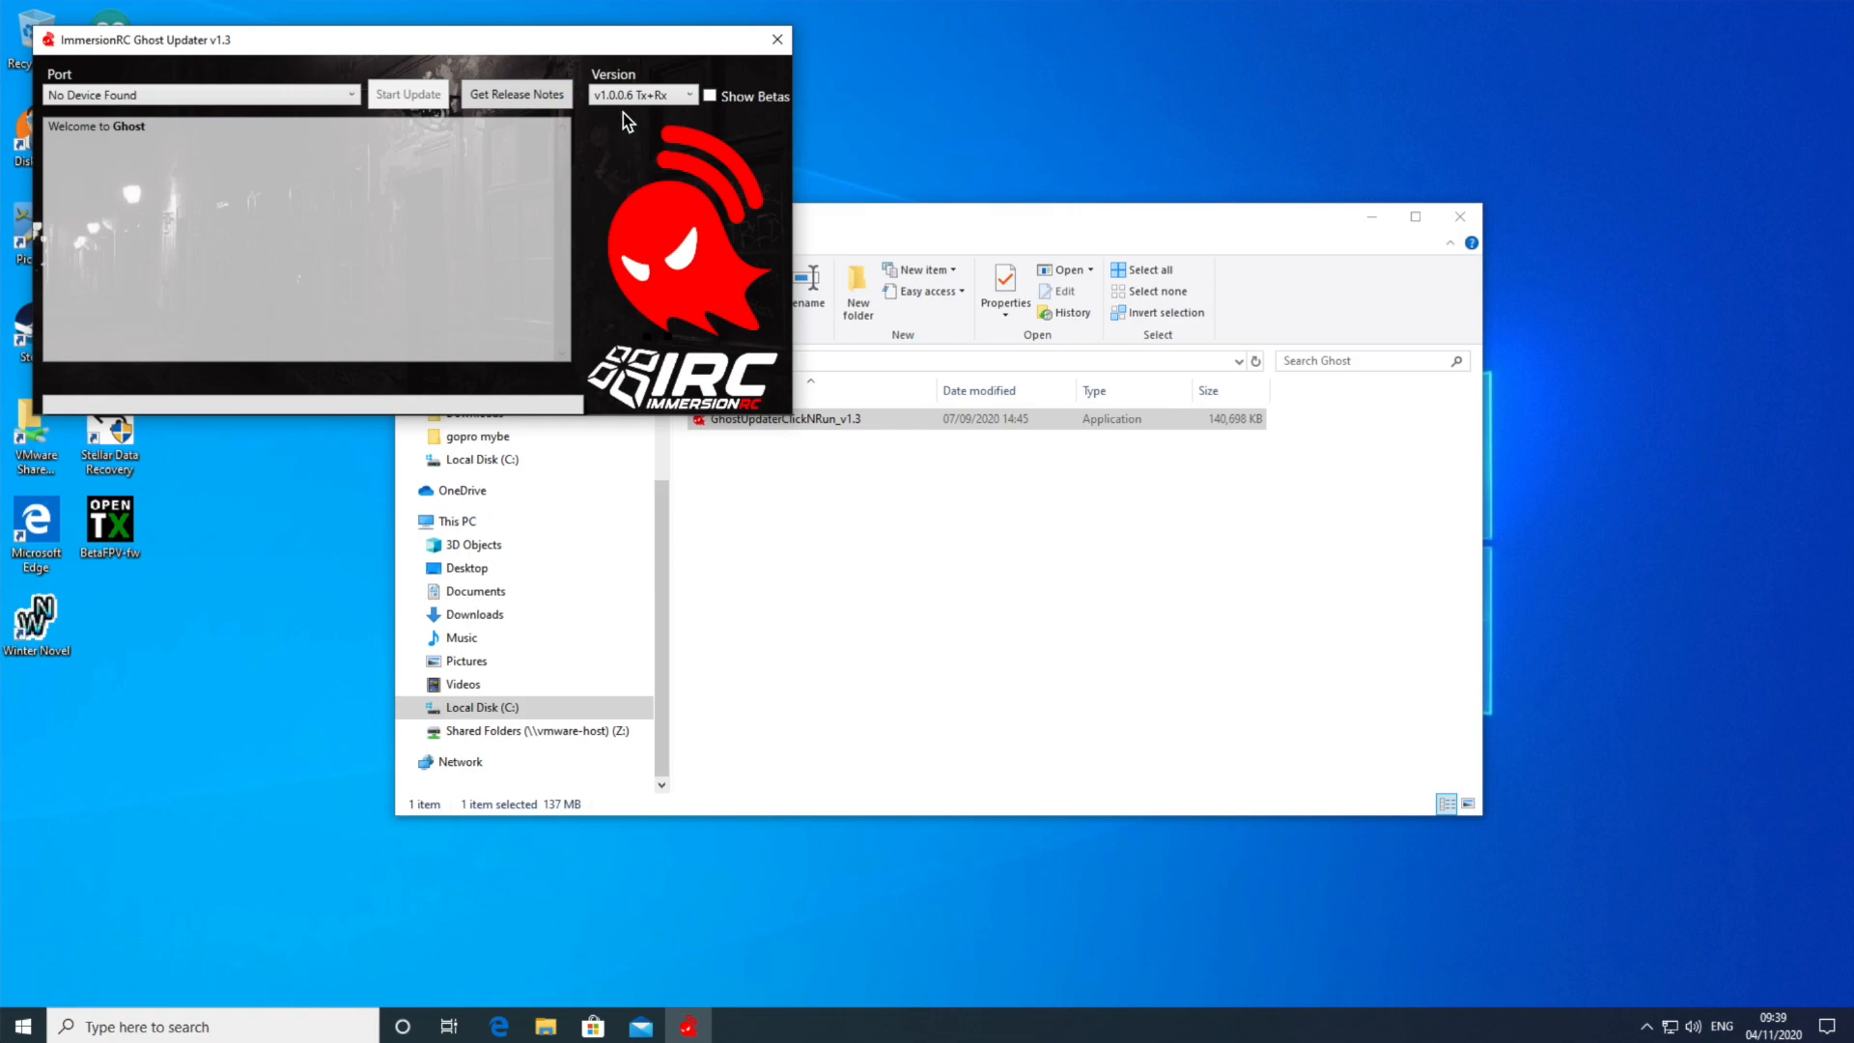
pyautogui.moveTo(624, 147)
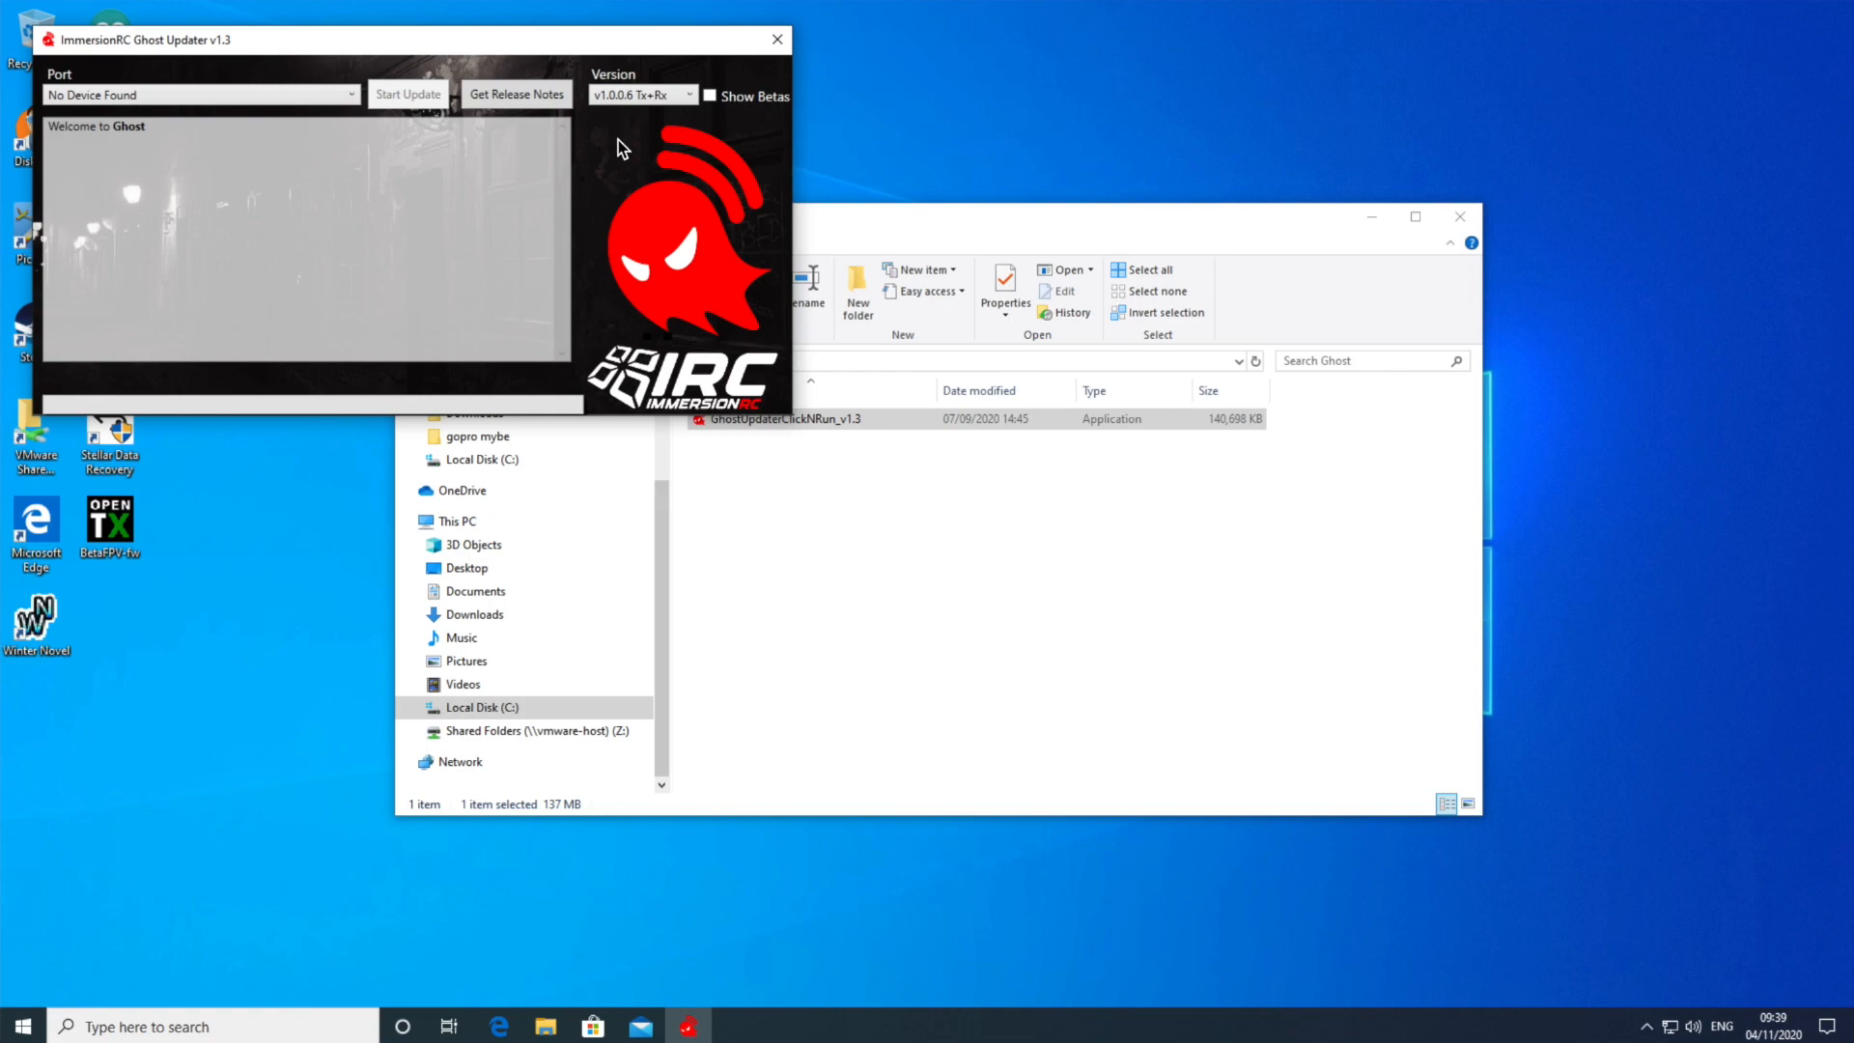
pyautogui.moveTo(616, 151)
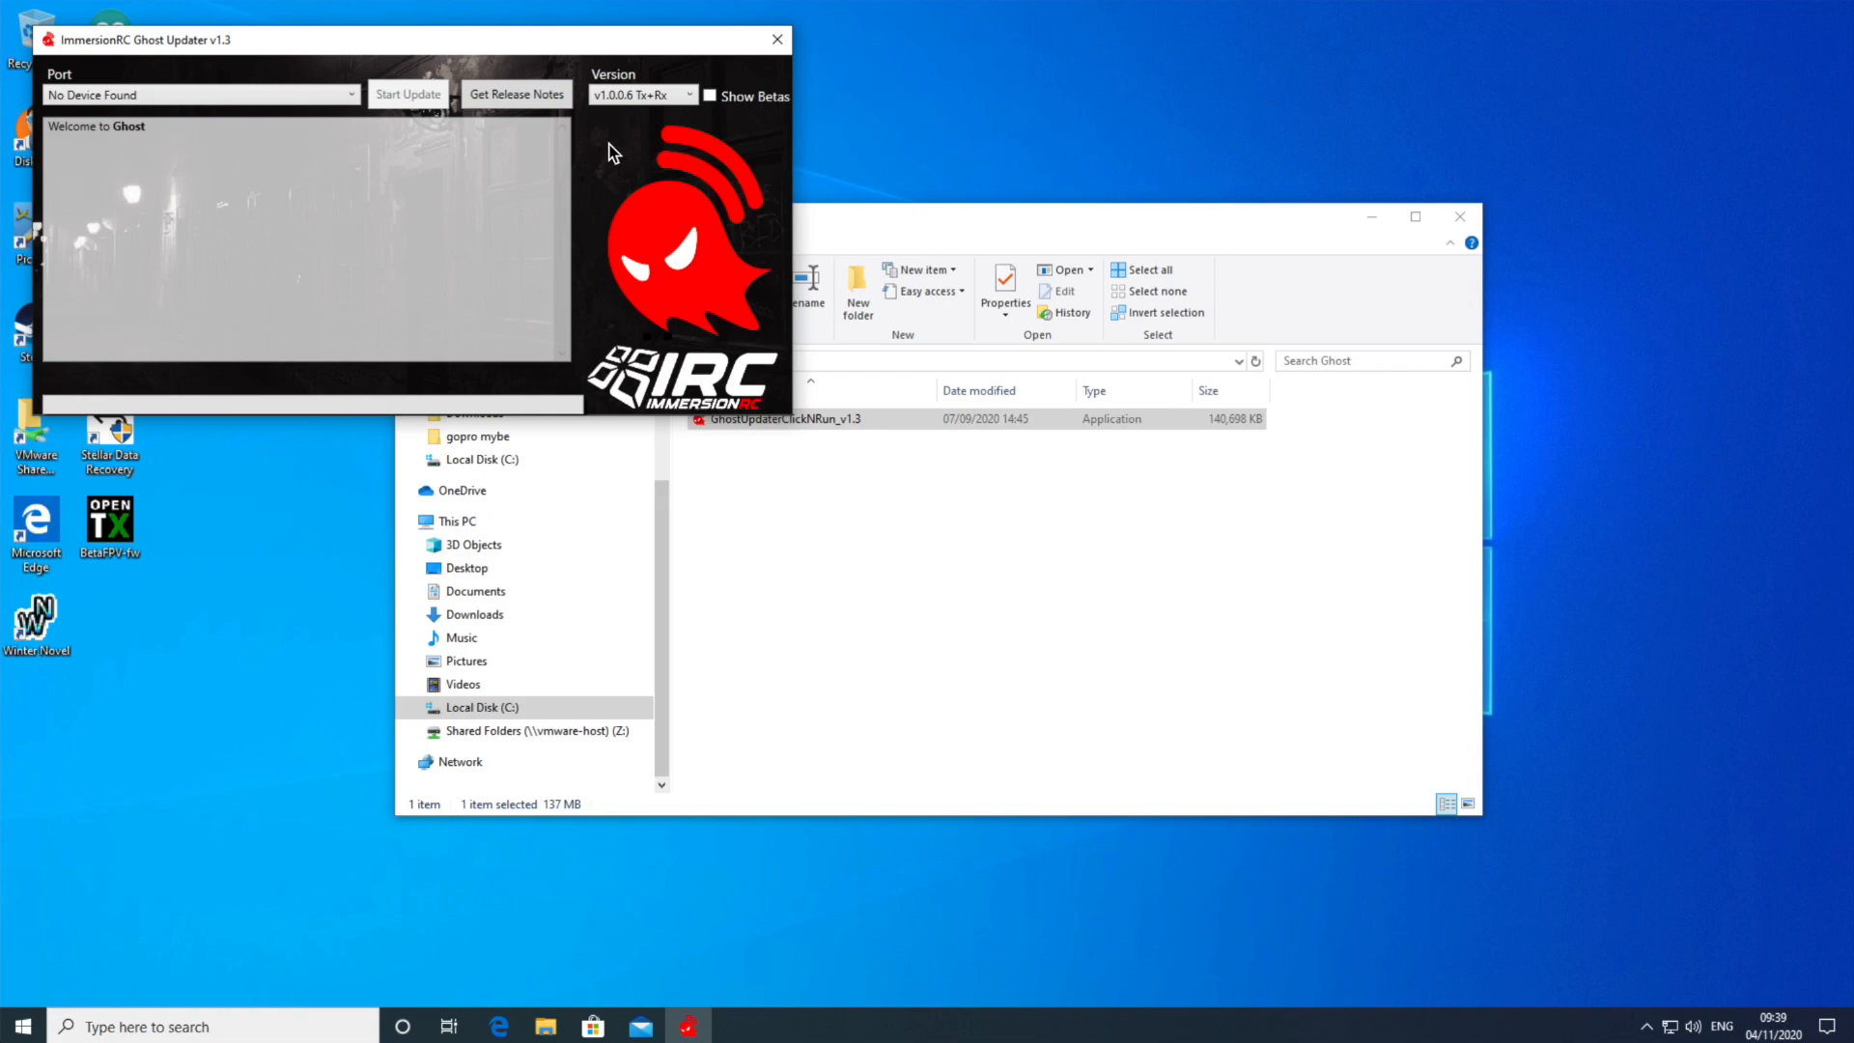
pyautogui.moveTo(612, 174)
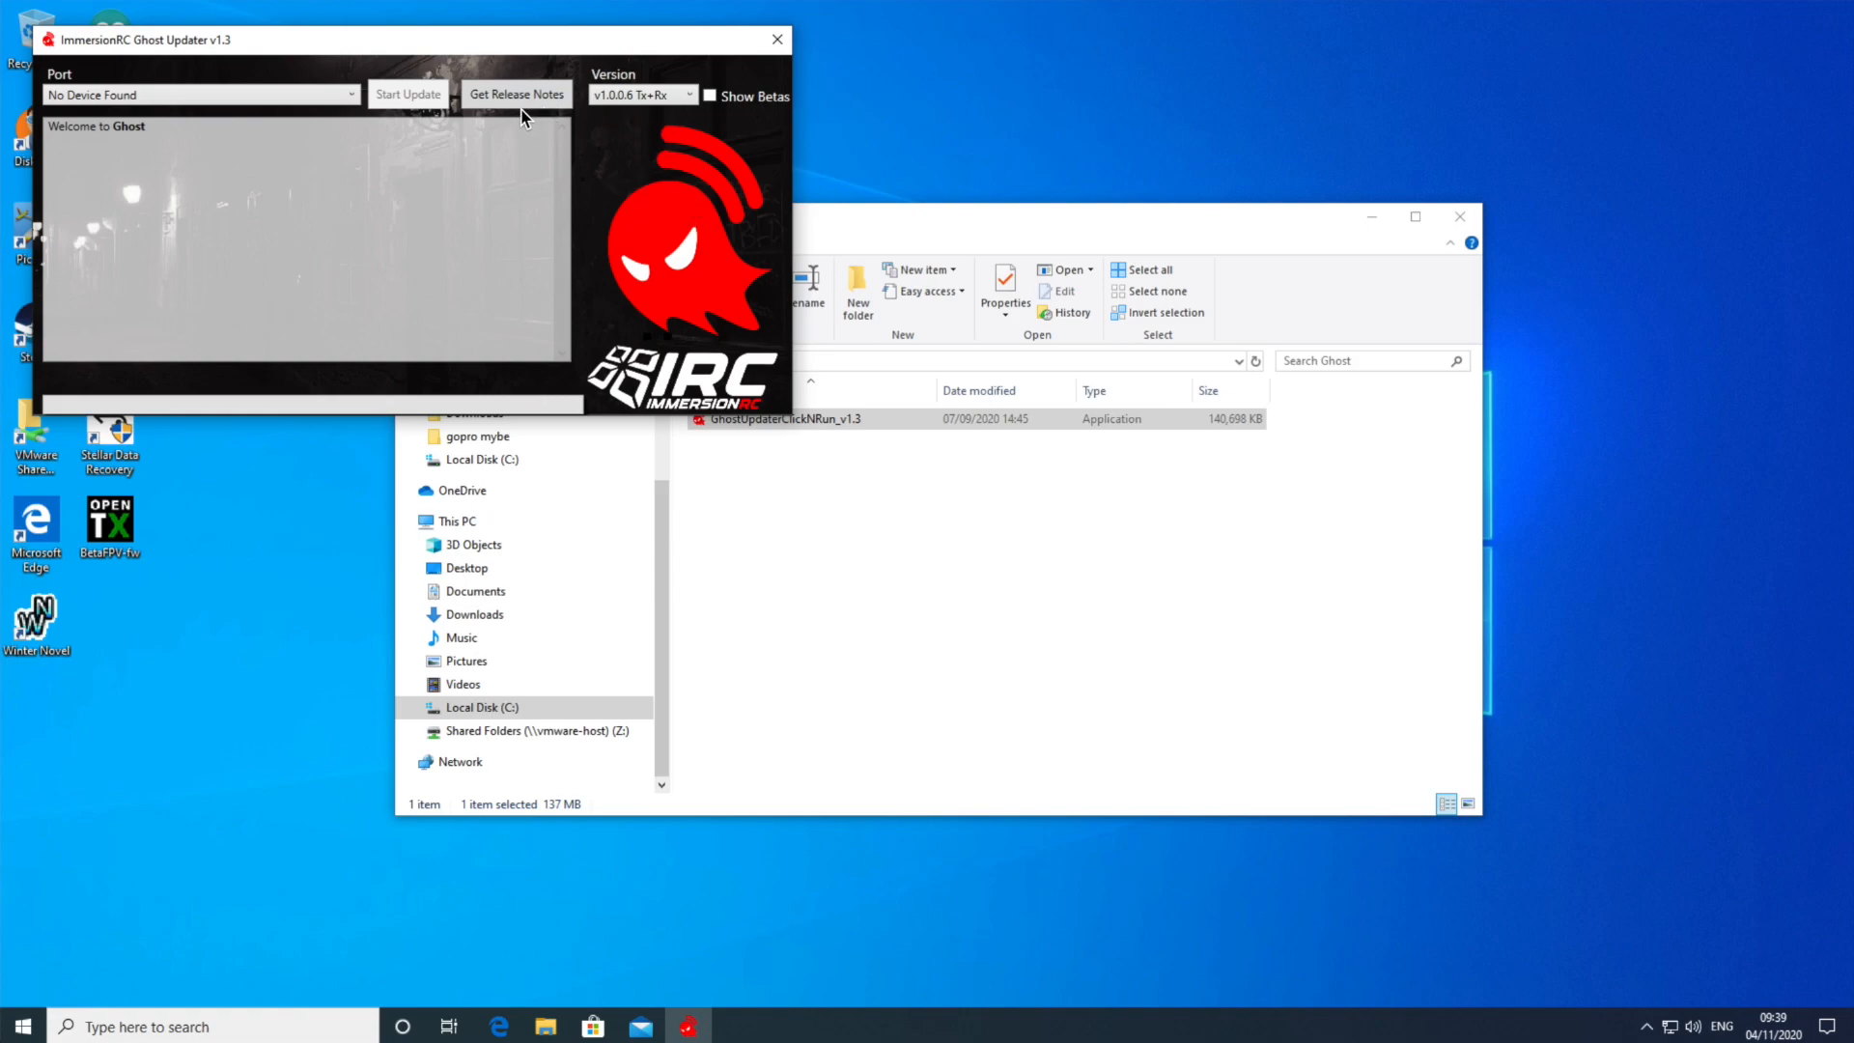
pyautogui.moveTo(933, 477)
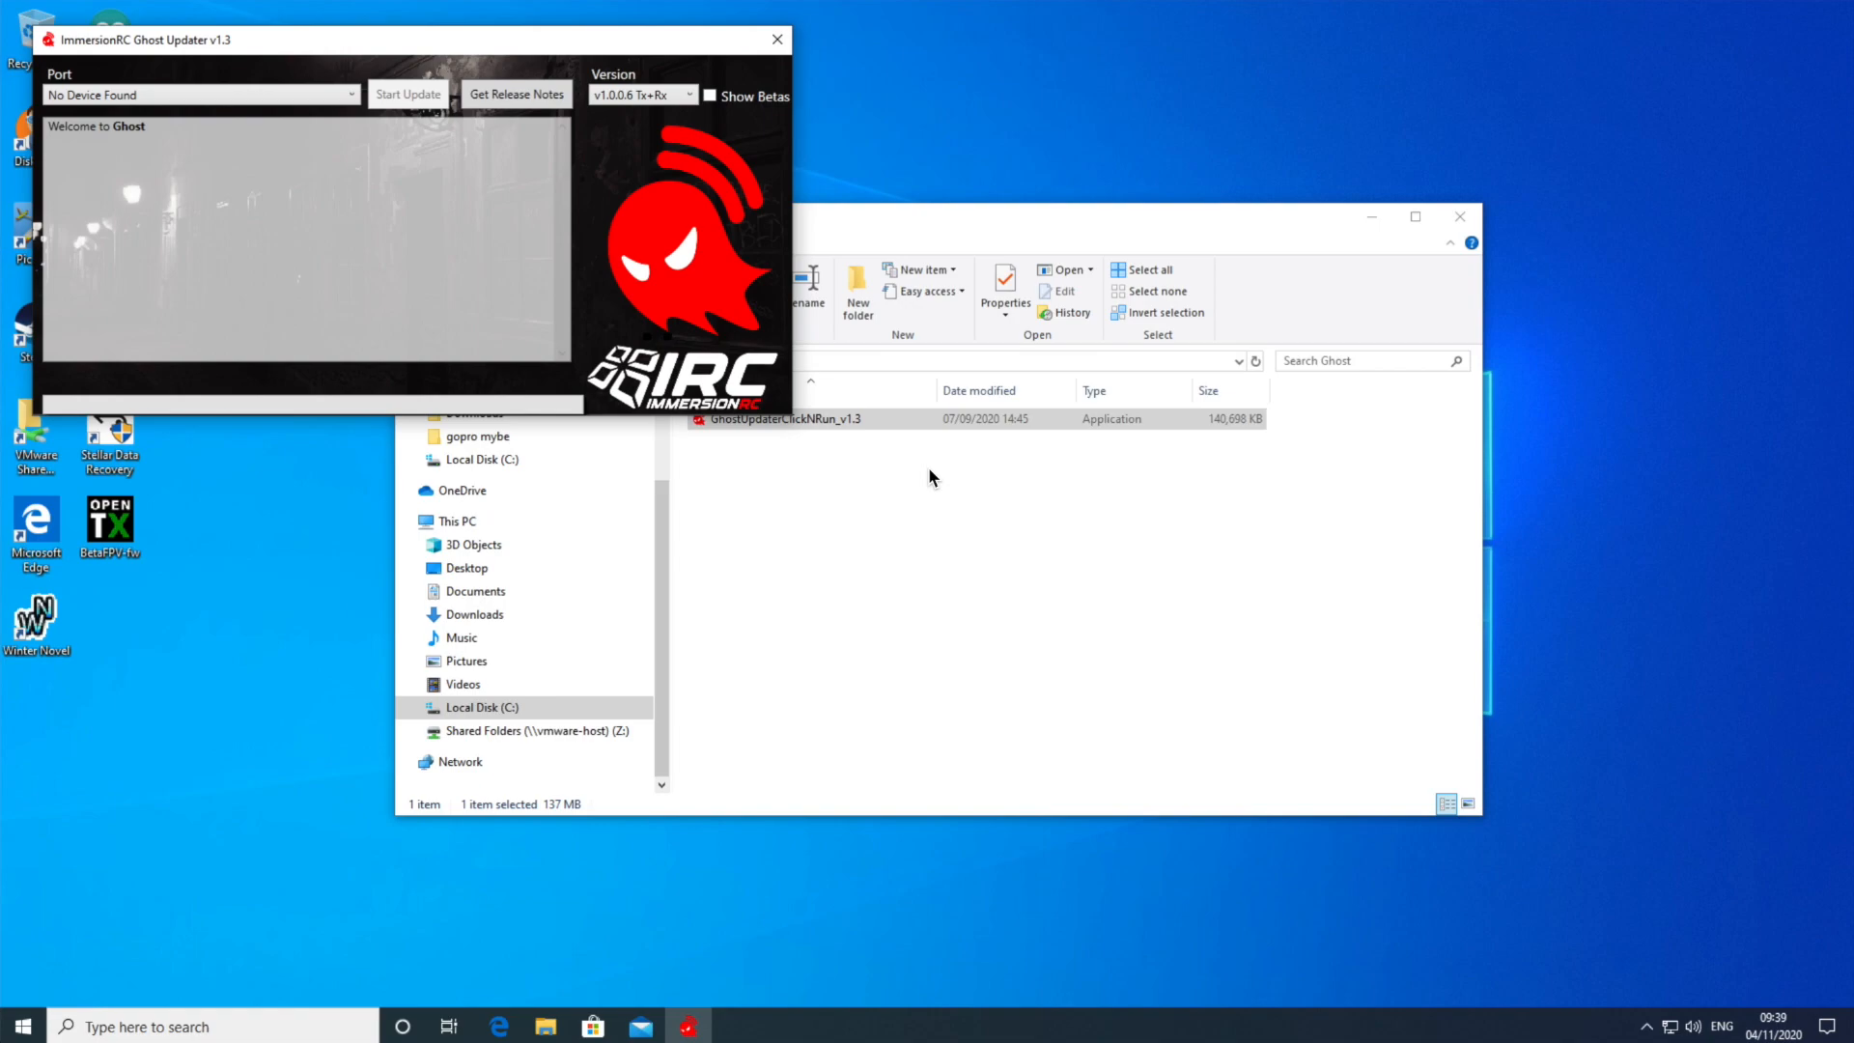
pyautogui.moveTo(908, 637)
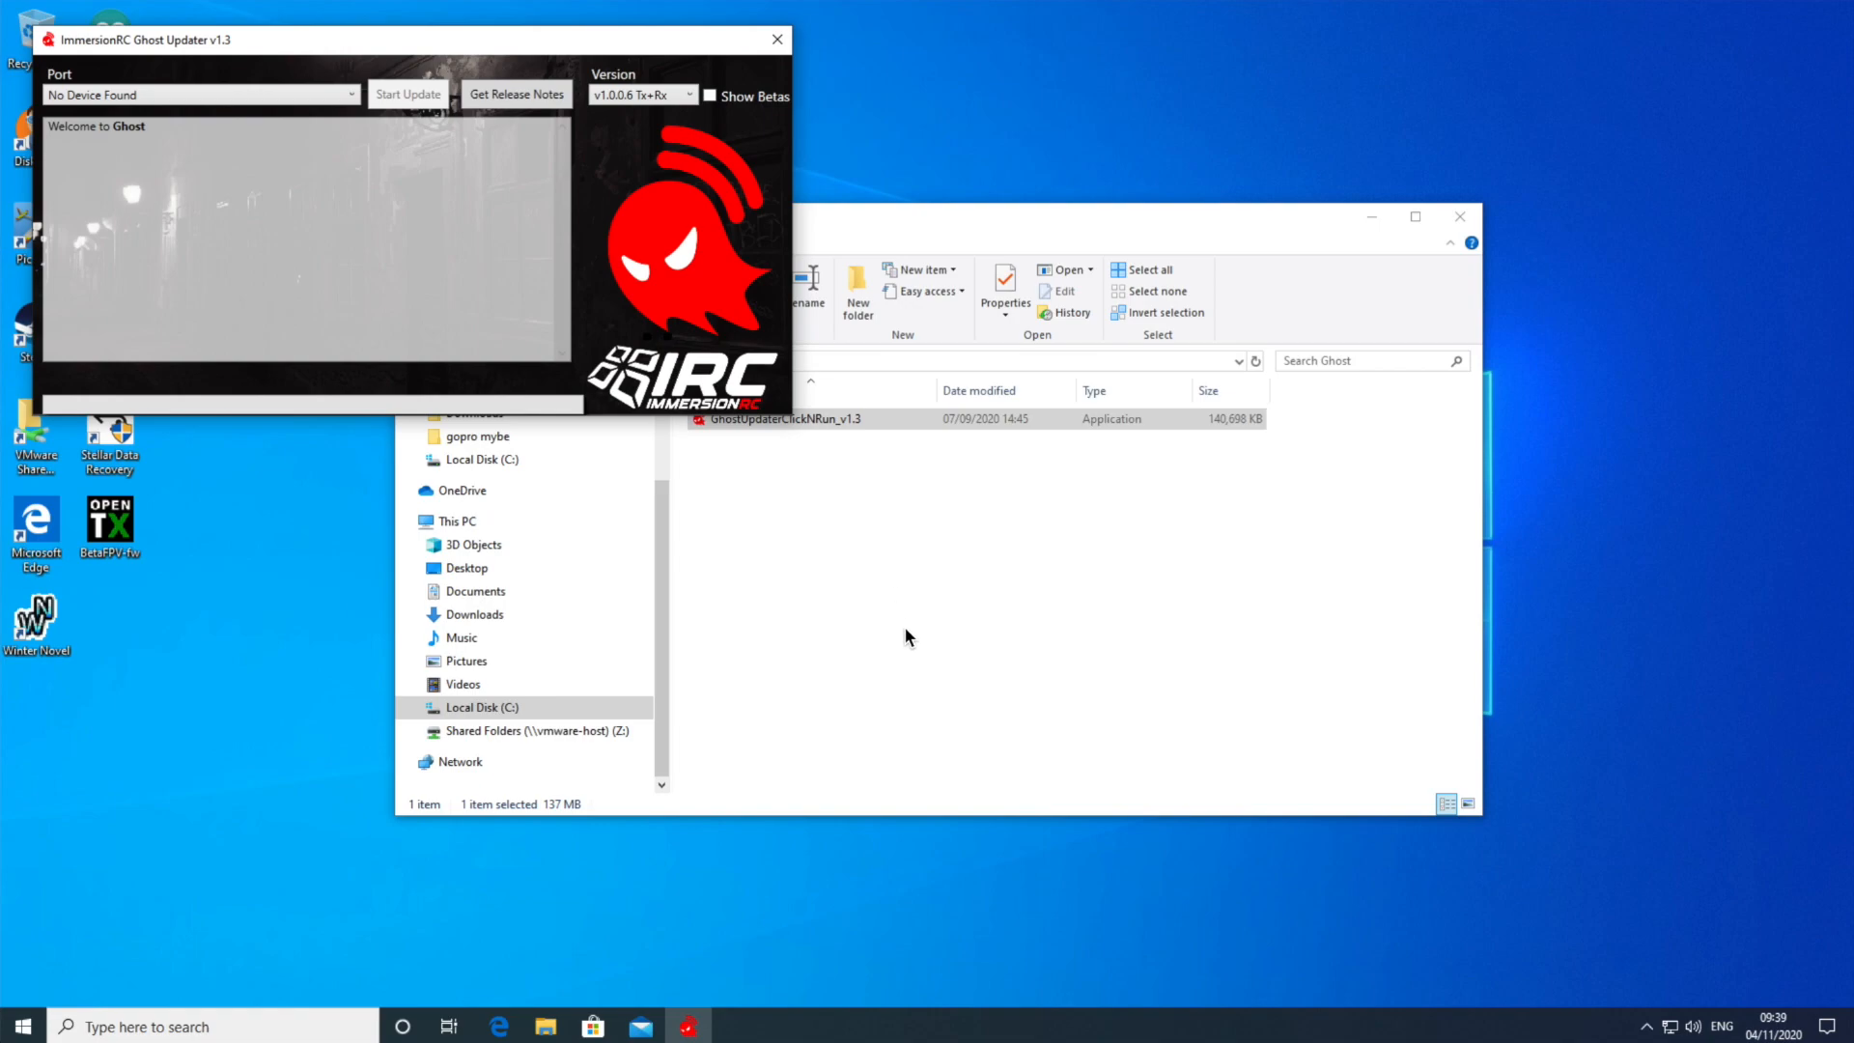
pyautogui.moveTo(824, 466)
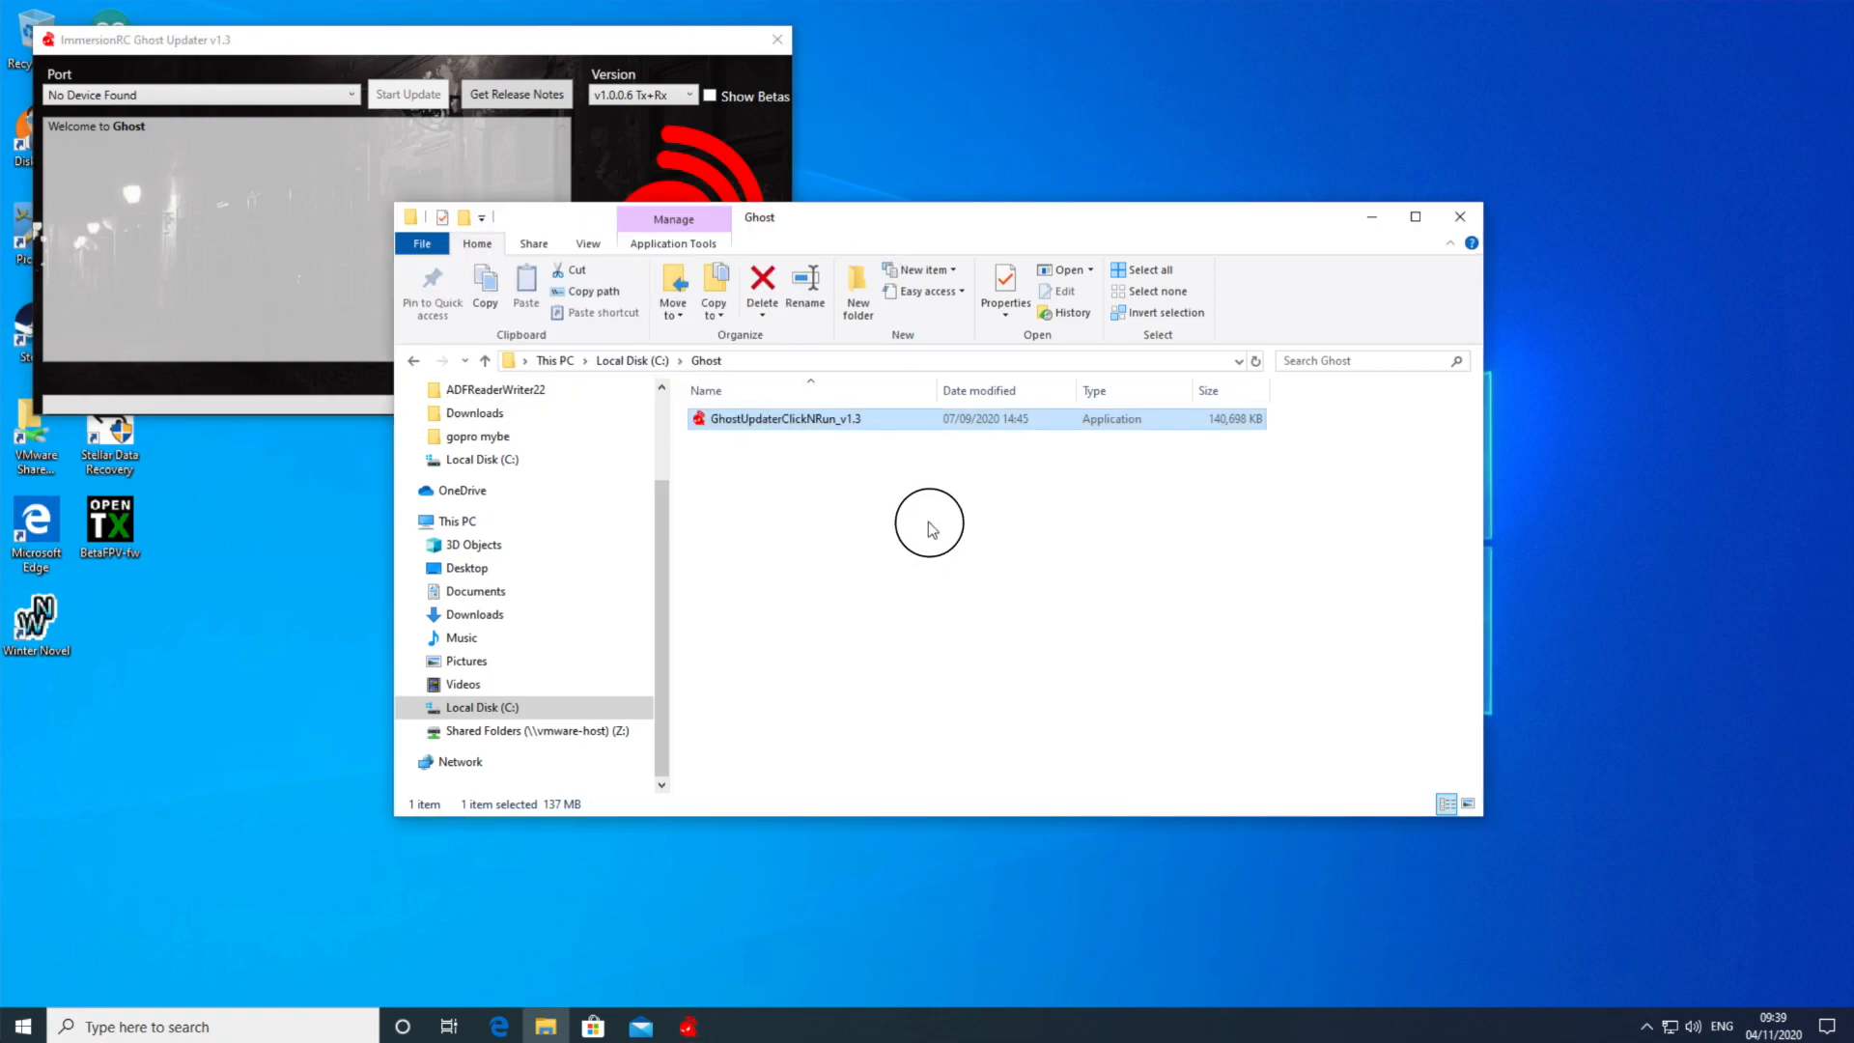
pyautogui.click(929, 591)
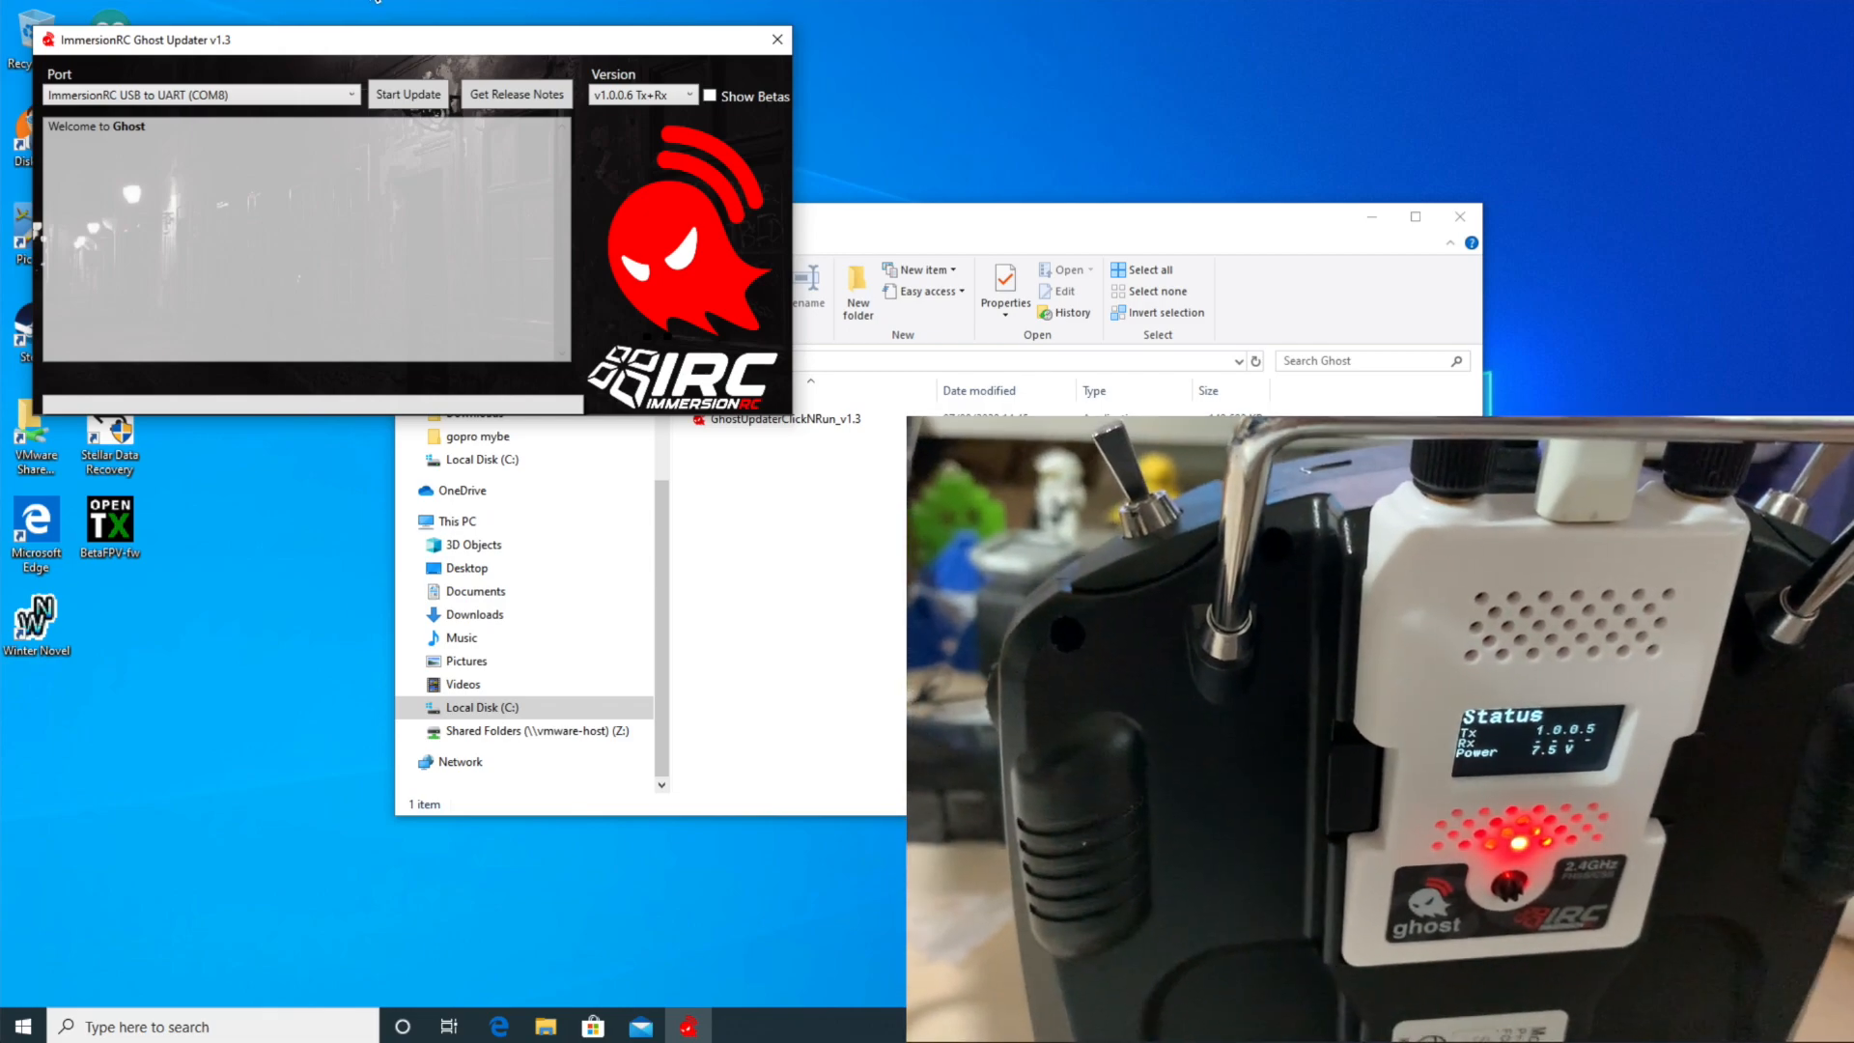
# Step: Select port COM8 and enable Show Betas to list beta firmware versions
pyautogui.click(350, 95)
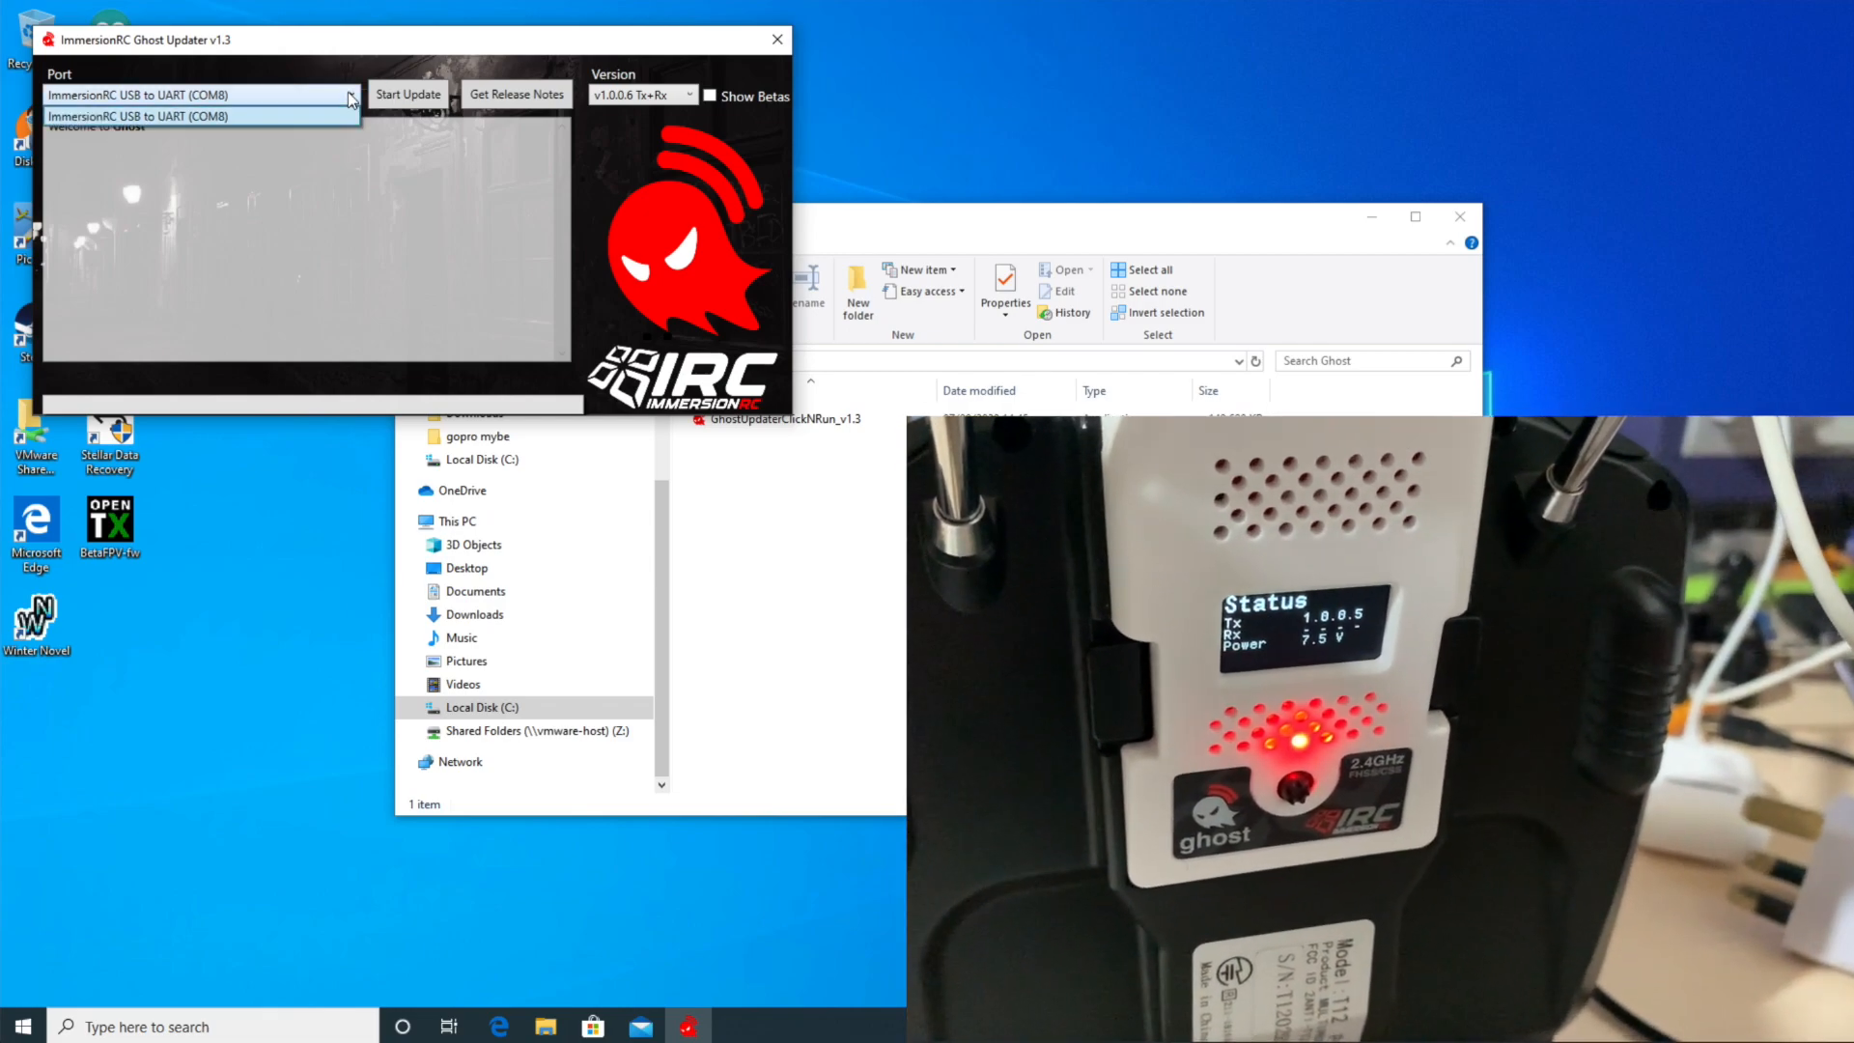
pyautogui.click(134, 116)
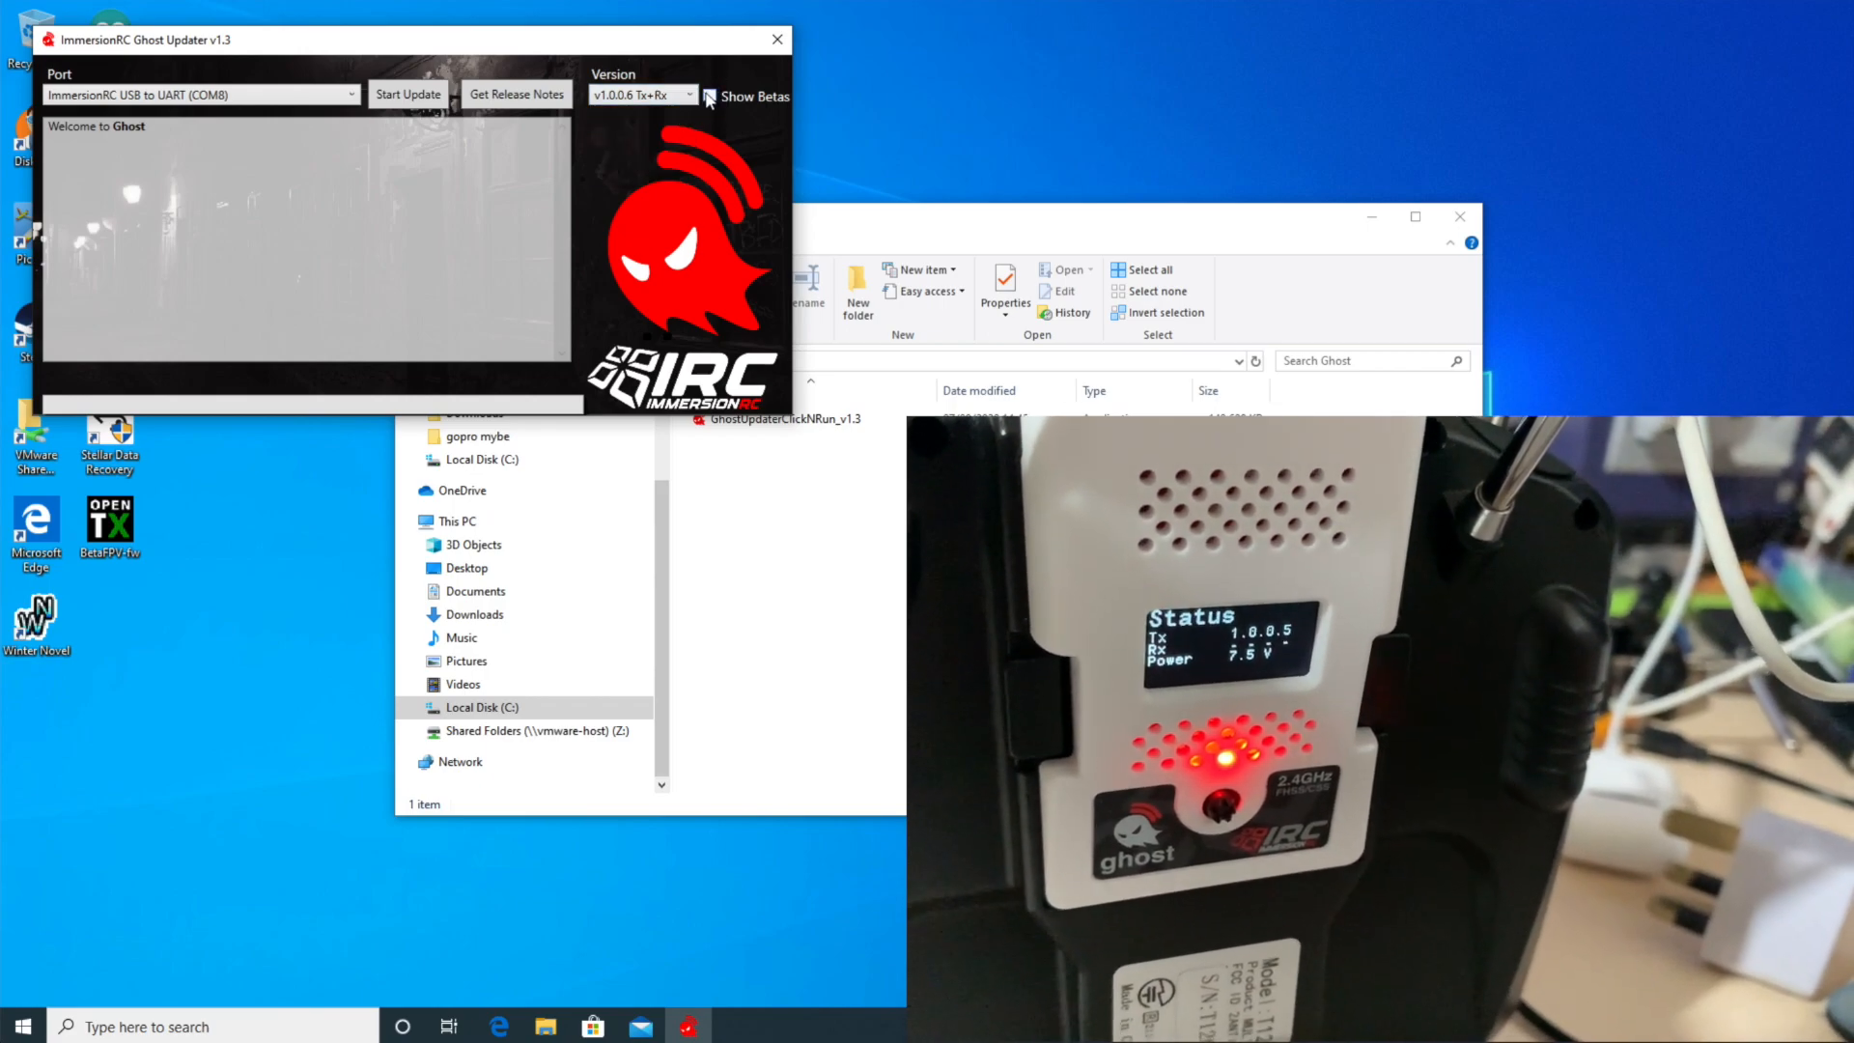
pyautogui.click(709, 97)
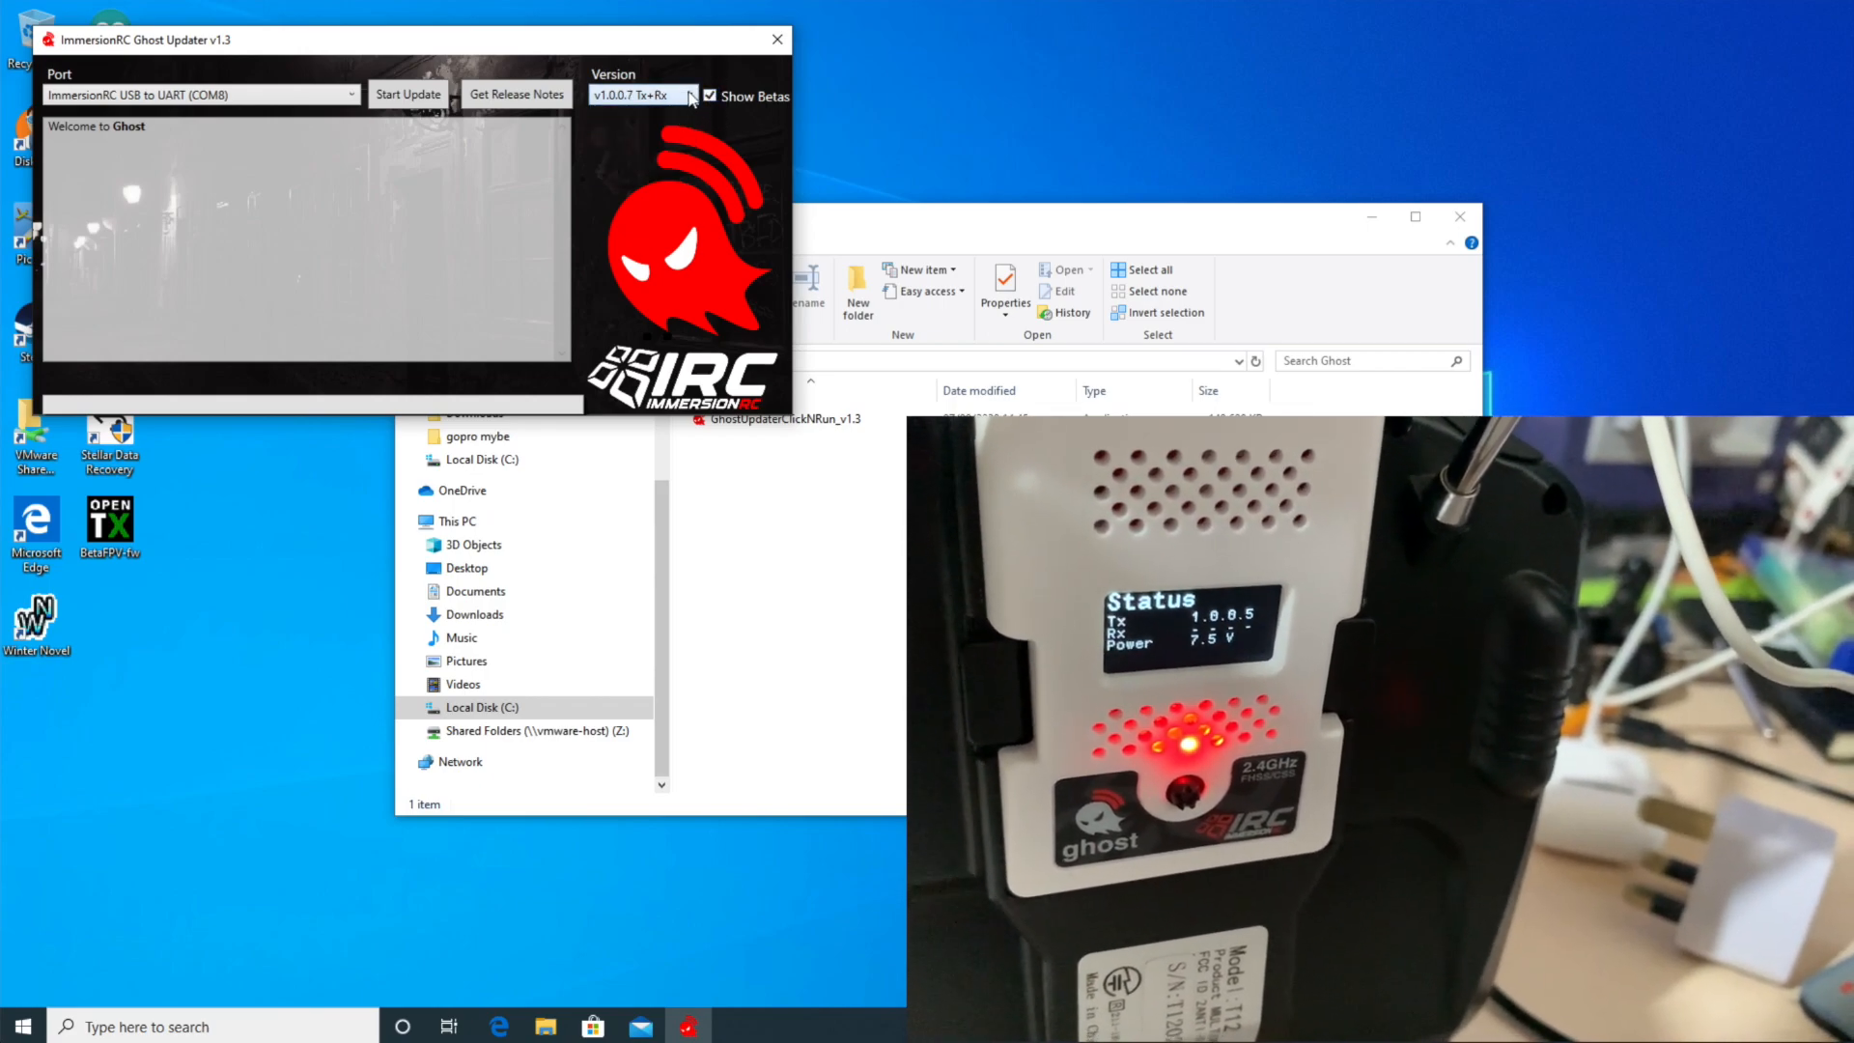
# Step: Choose beta firmware v1.0.0.7 Tx+Rx and start the update
pyautogui.click(691, 95)
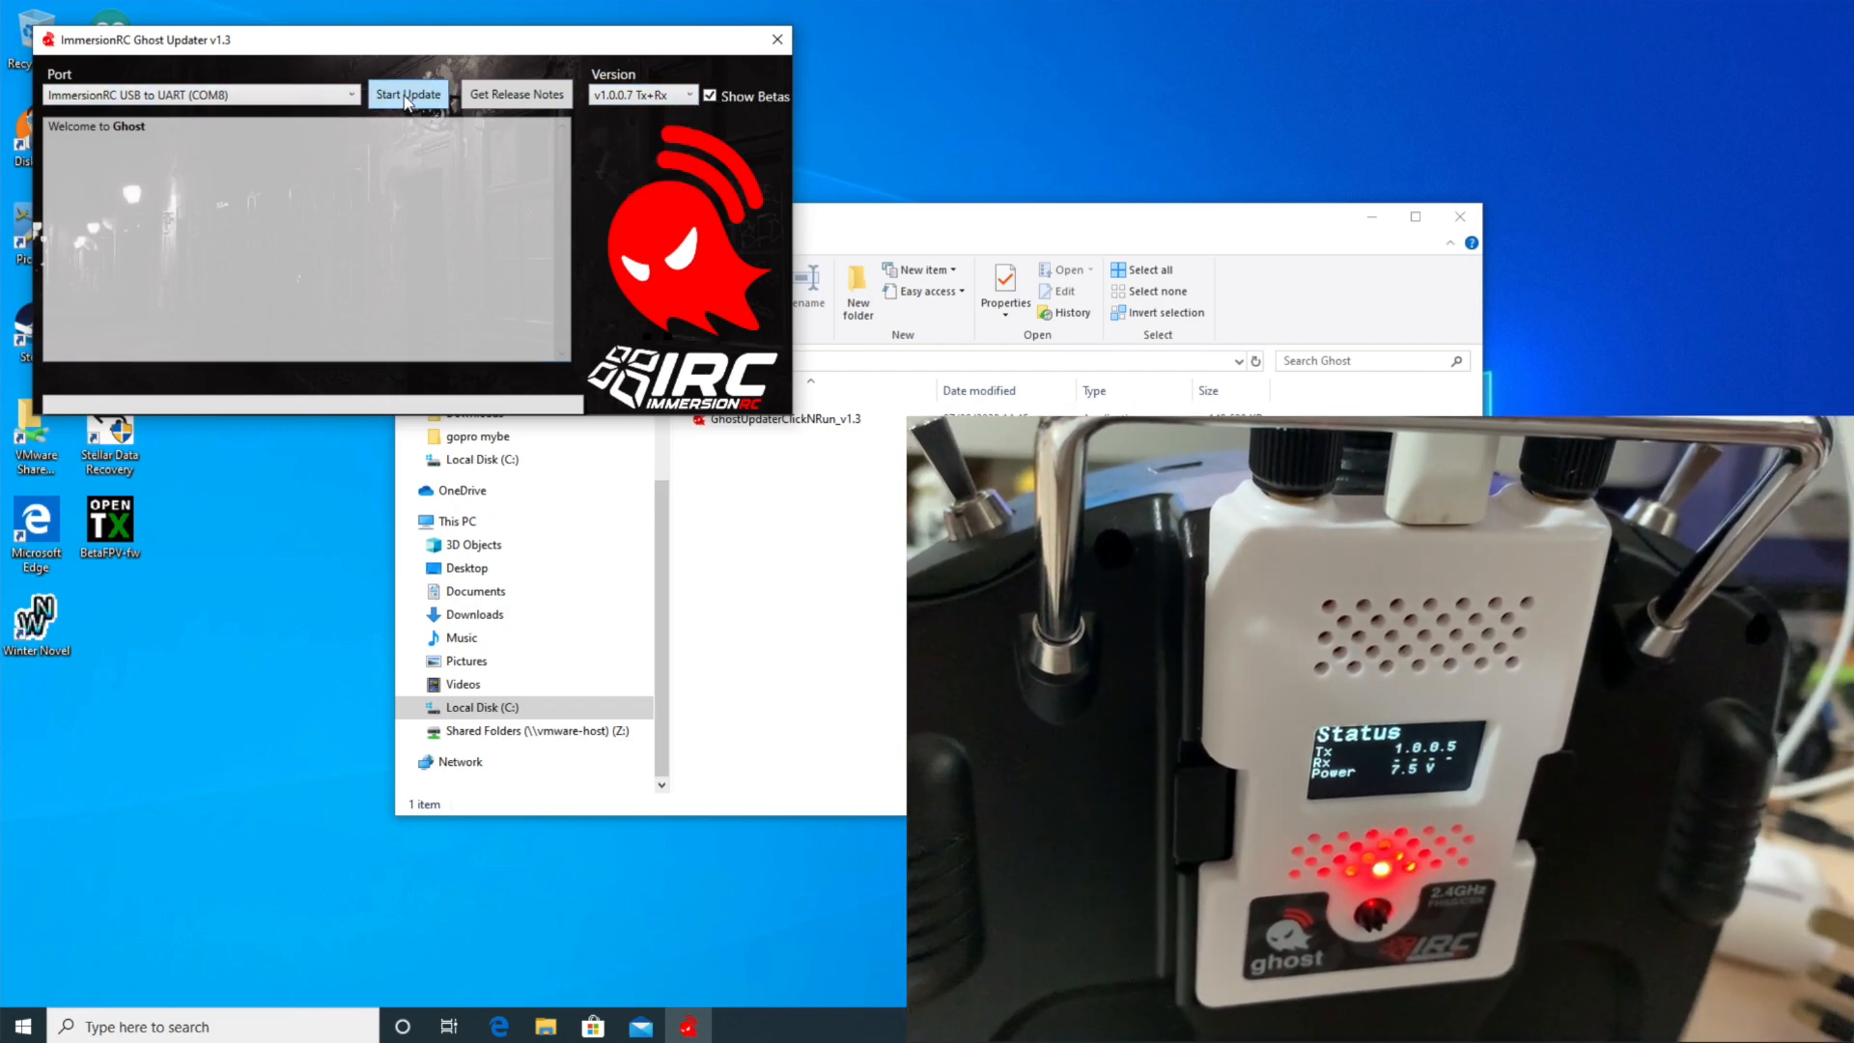
pyautogui.click(408, 95)
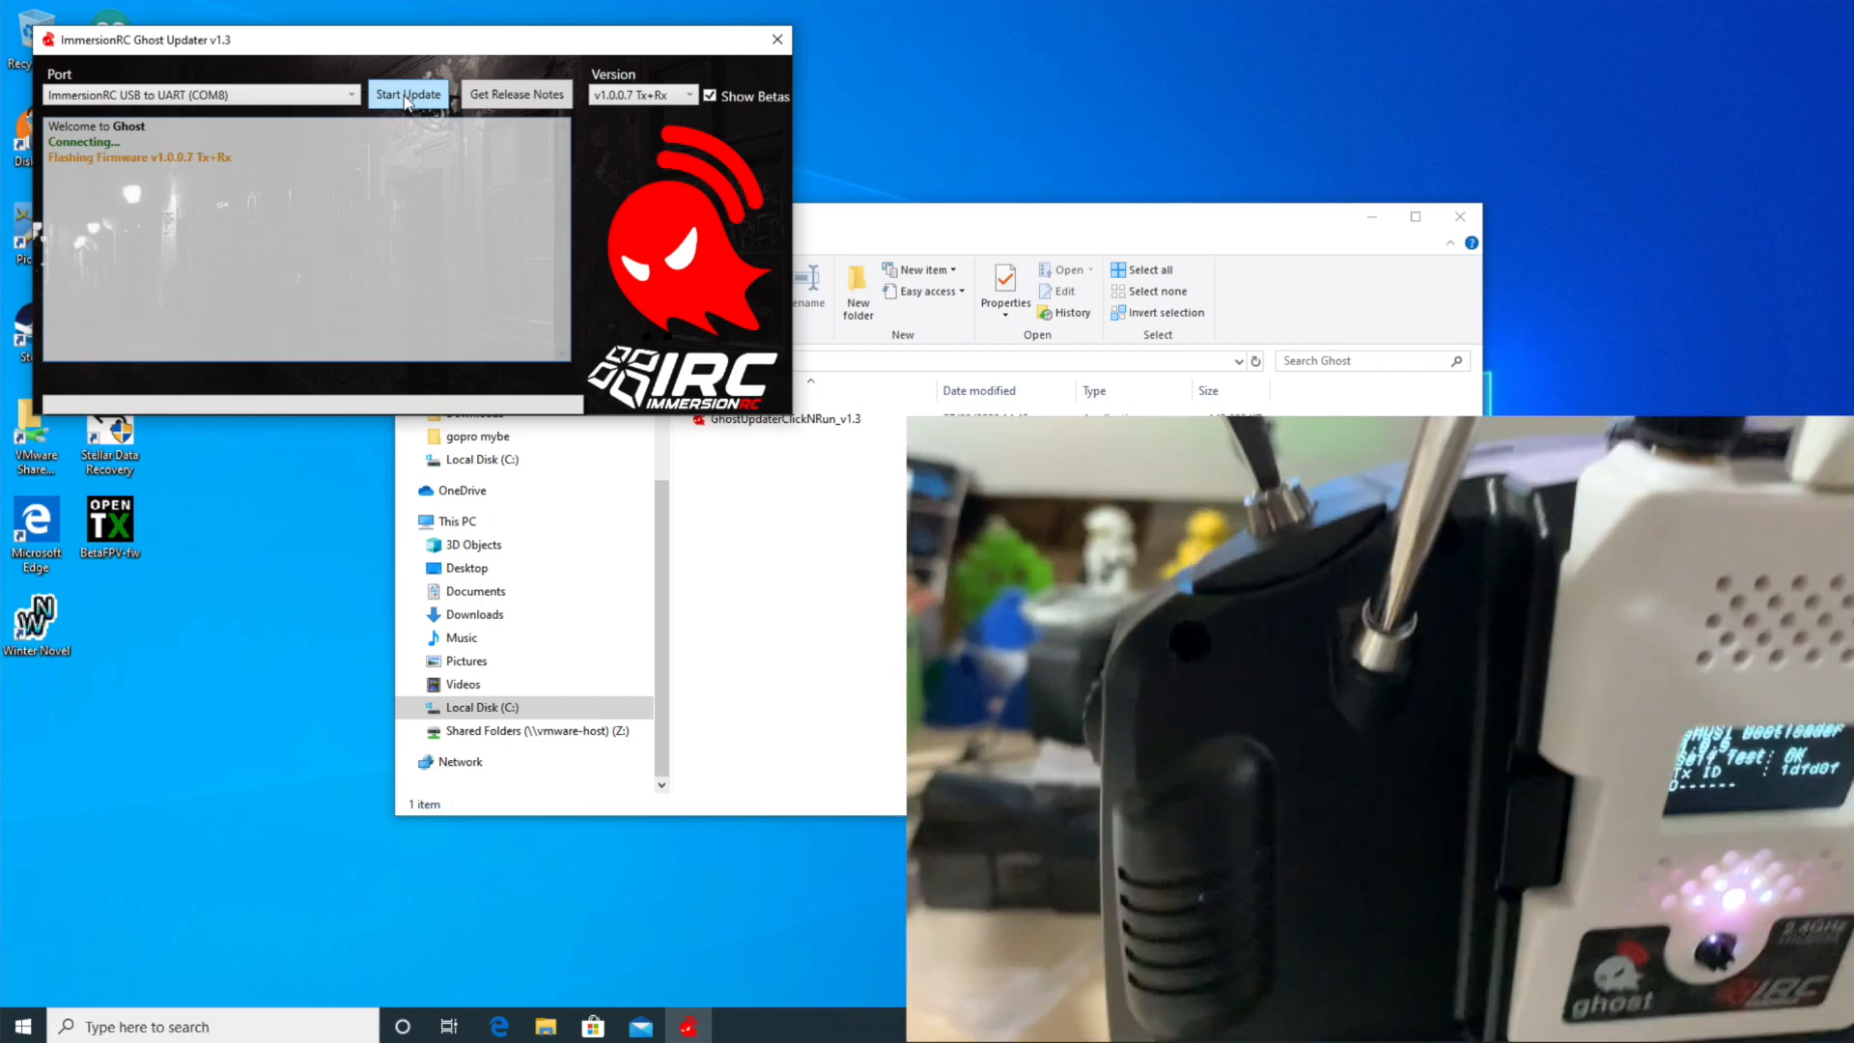